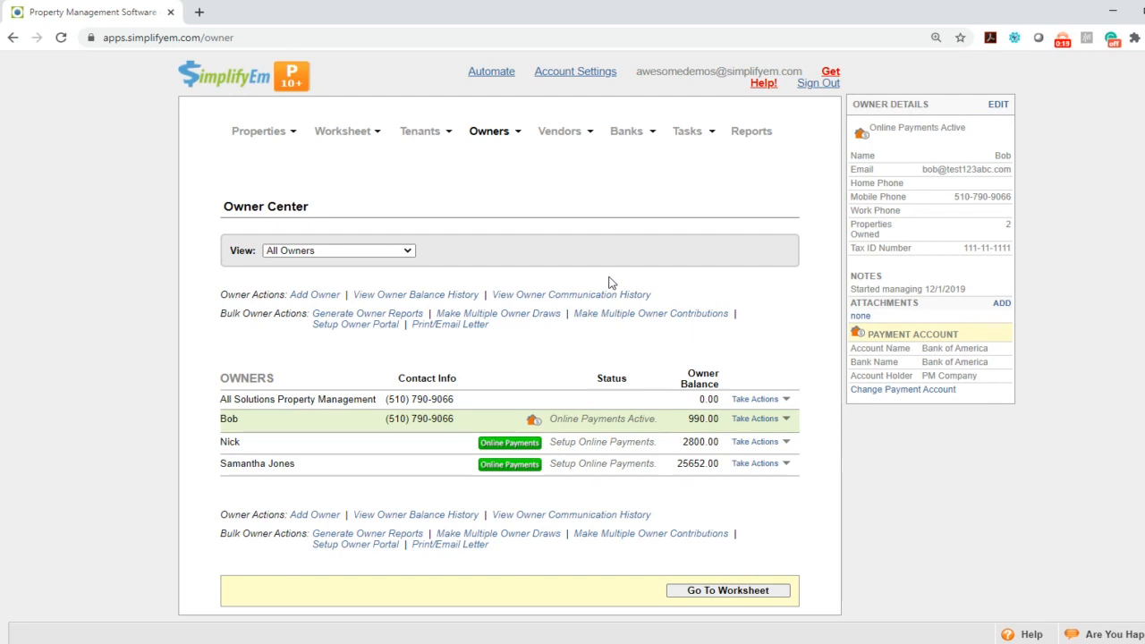
Start editing owner Bob's details from his Take Actions menu
{"action": "left_click", "coordinate": [490, 131]}
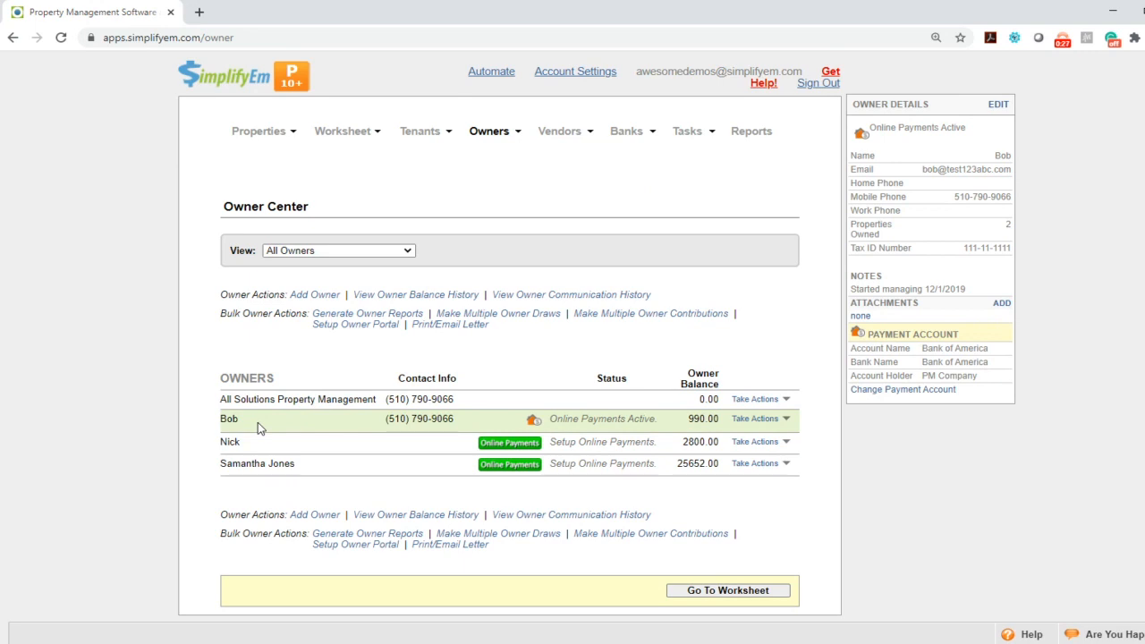
{"action": "mouse_move", "coordinate": [586, 418]}
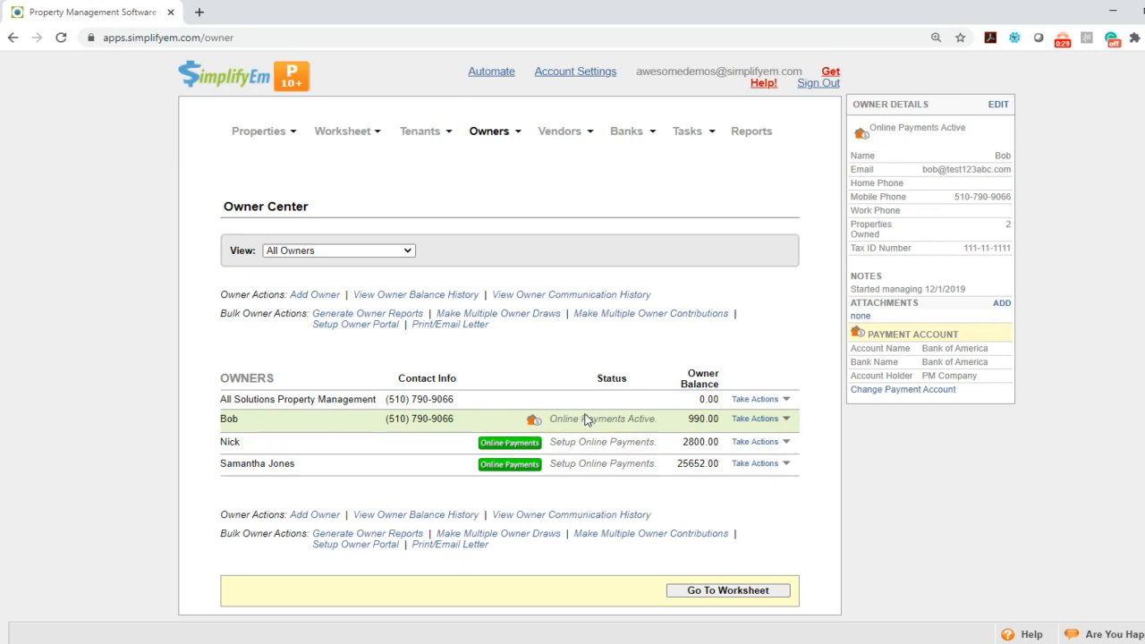
{"action": "left_click", "coordinate": [755, 418]}
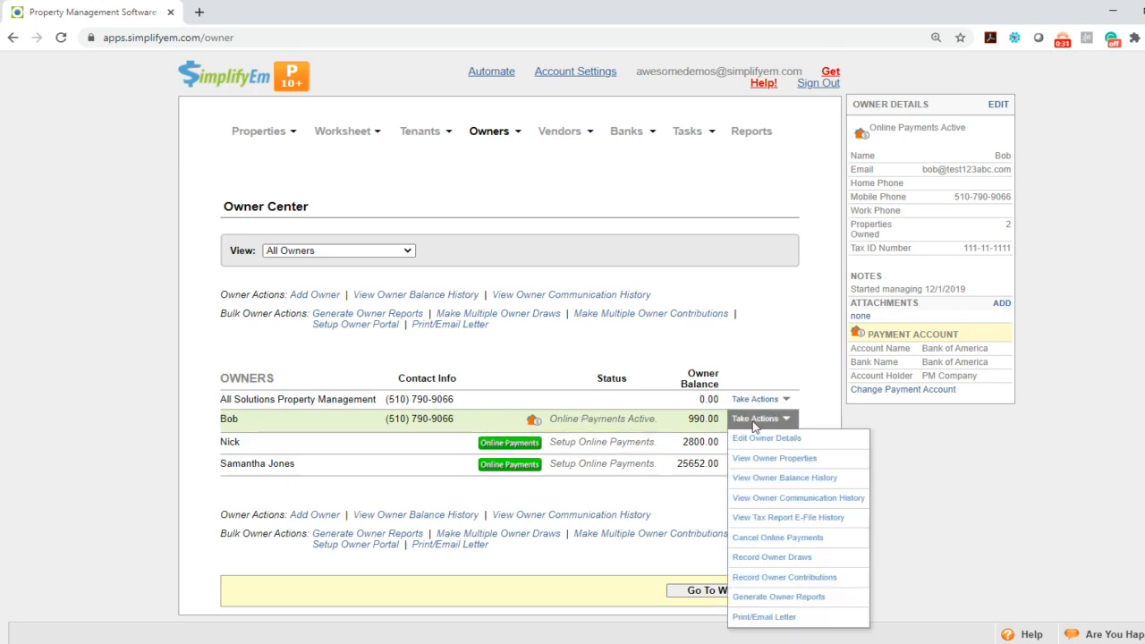
{"action": "mouse_move", "coordinate": [766, 436]}
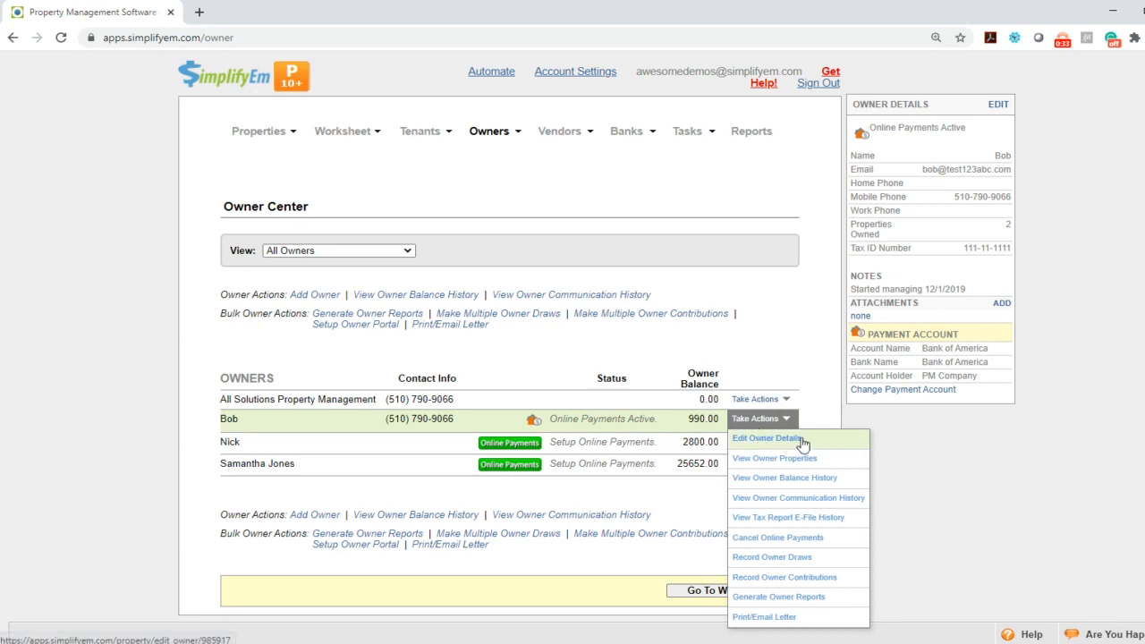
{"action": "left_click", "coordinate": [765, 437]}
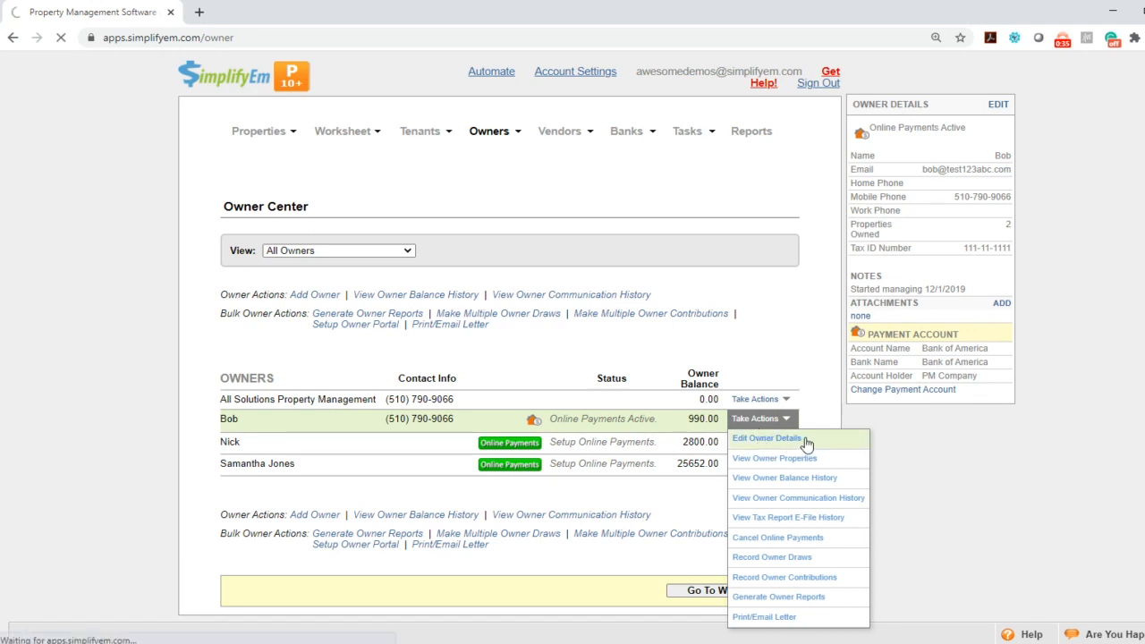
{"action": "left_click", "coordinate": [766, 436]}
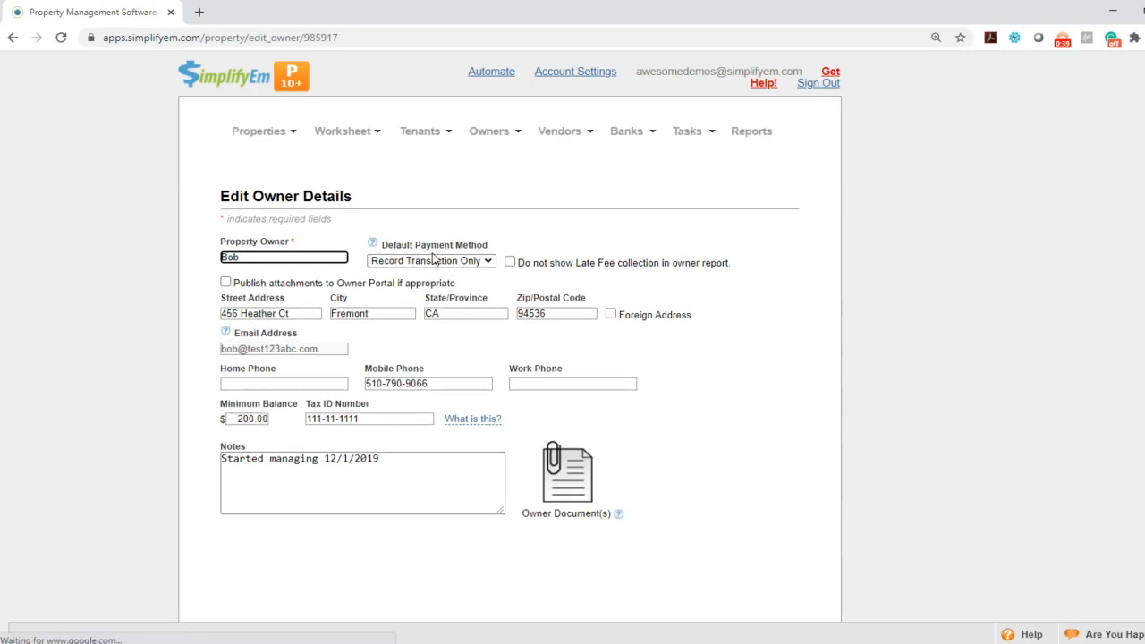
Set Bob's Default Payment Method to Online Payments and save
{"action": "left_click", "coordinate": [429, 261]}
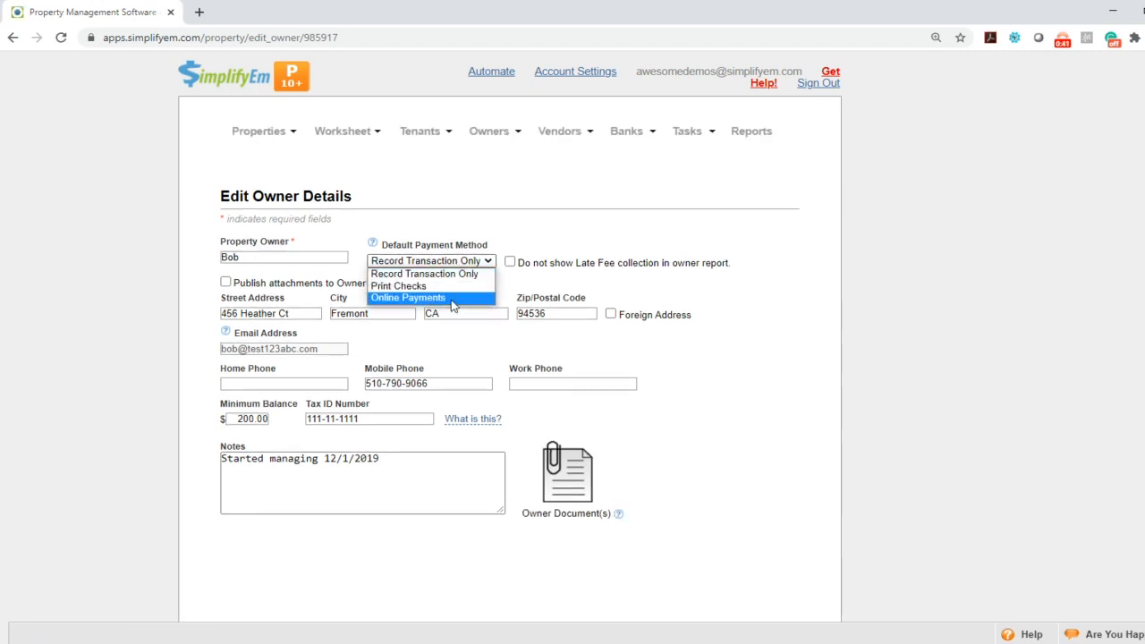
{"action": "left_click", "coordinate": [408, 297]}
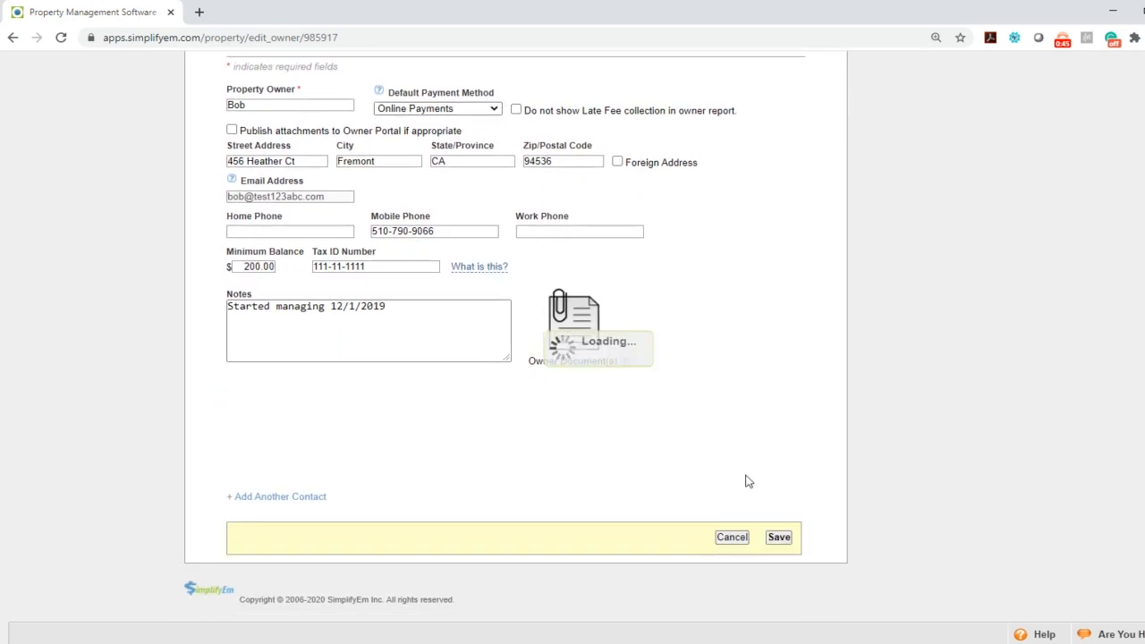
{"action": "left_click", "coordinate": [778, 537]}
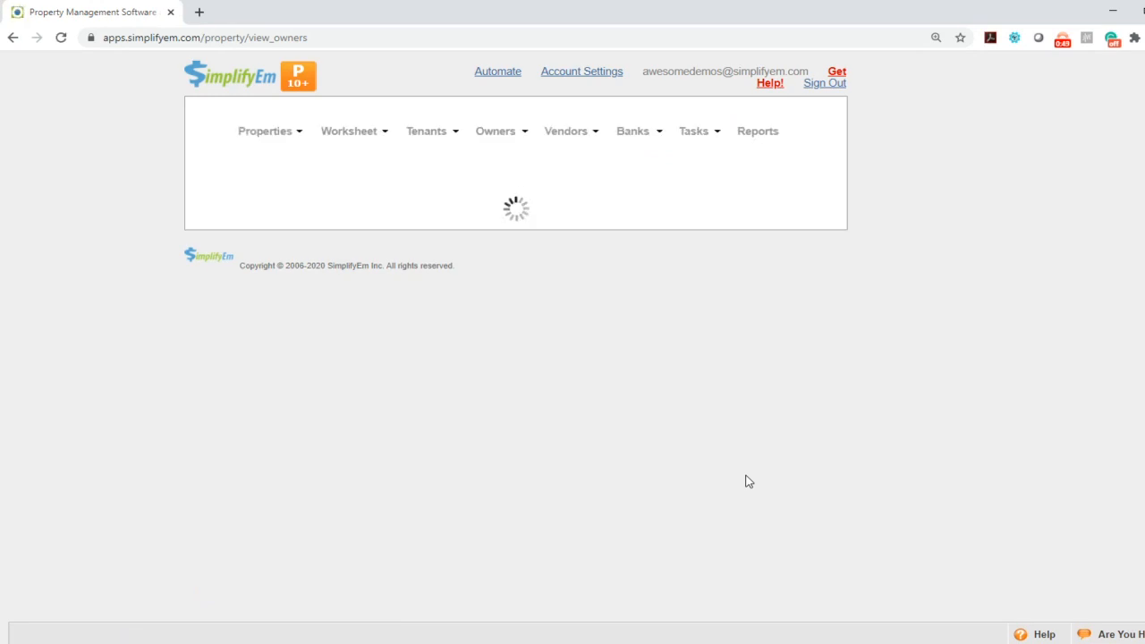
View Bob's Owner Balance History from his Take Actions menu
{"action": "left_click", "coordinate": [754, 418]}
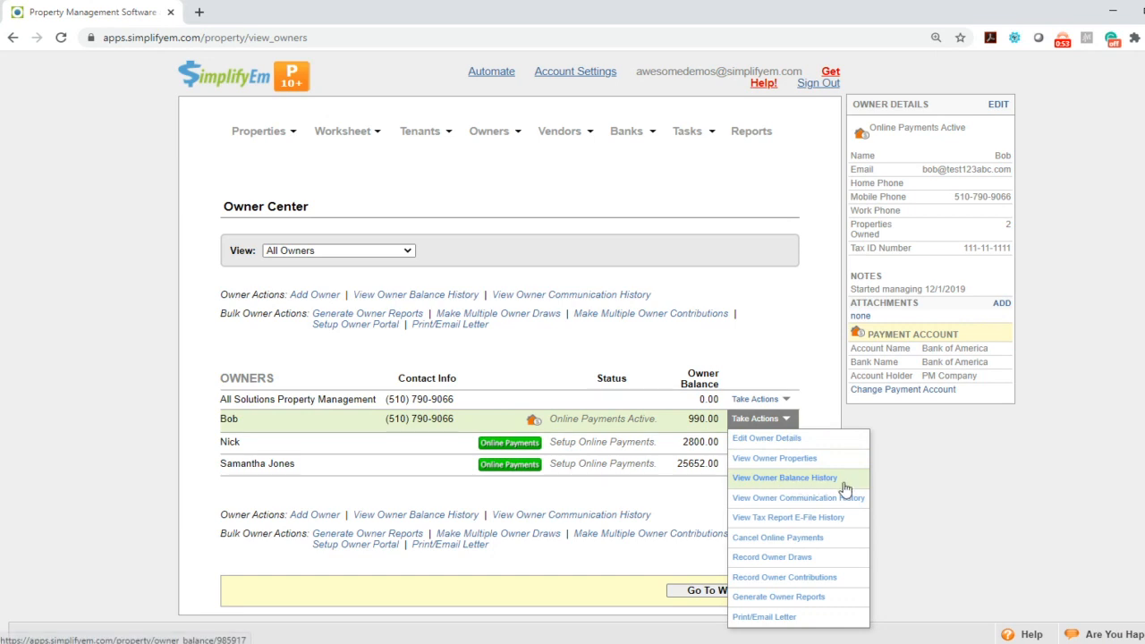
{"action": "left_click", "coordinate": [783, 476]}
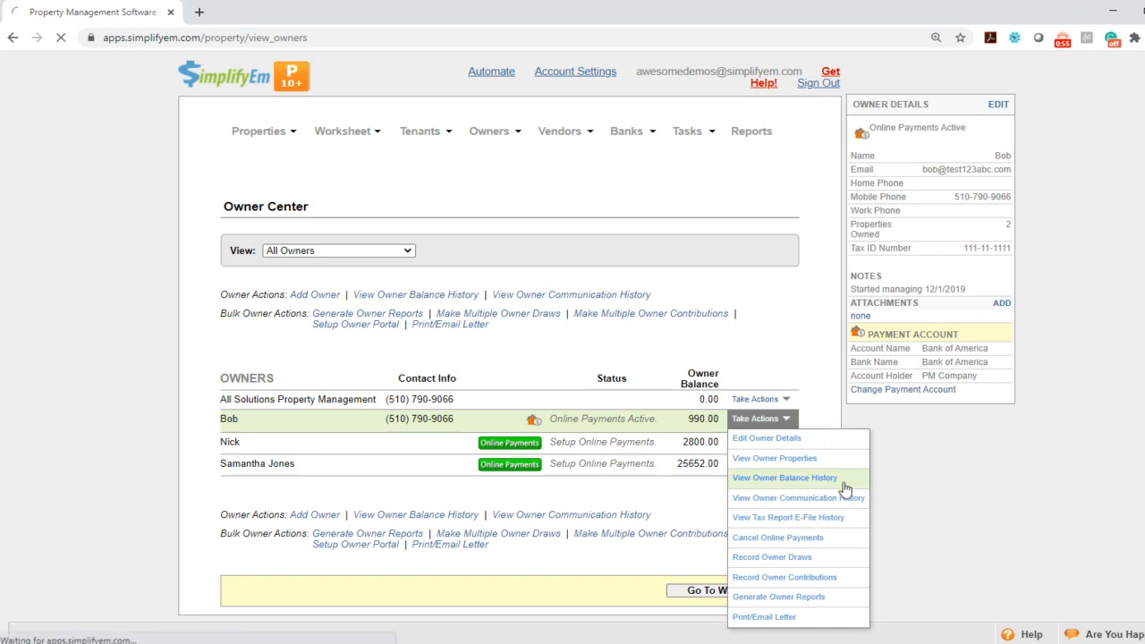
{"action": "left_click", "coordinate": [783, 476]}
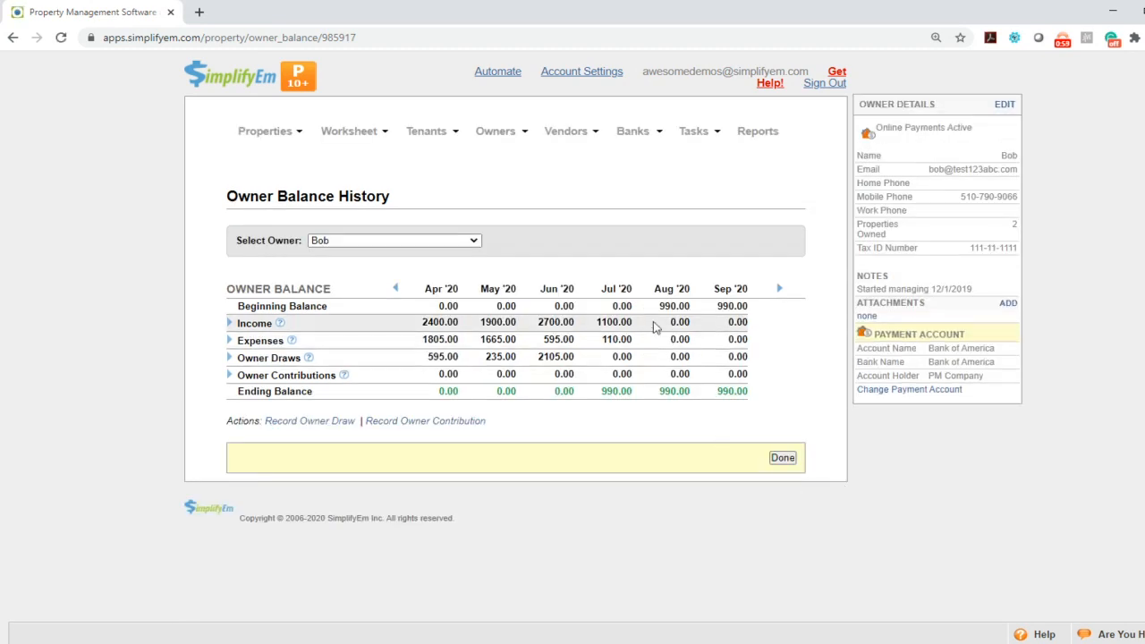
{"action": "mouse_move", "coordinate": [629, 329]}
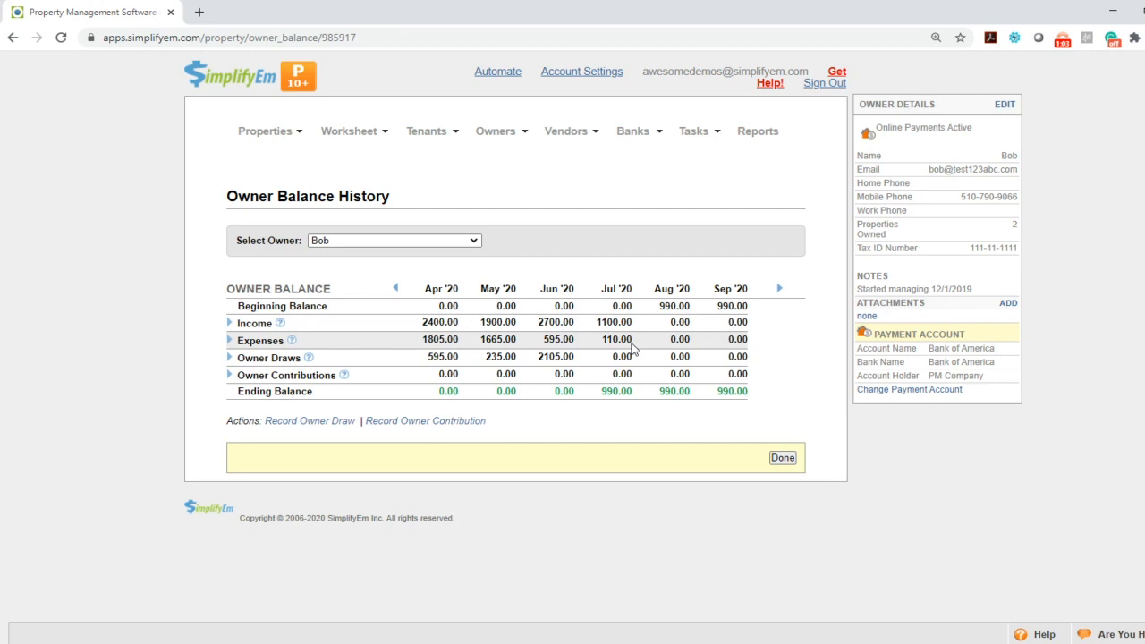
{"action": "mouse_move", "coordinate": [622, 407]}
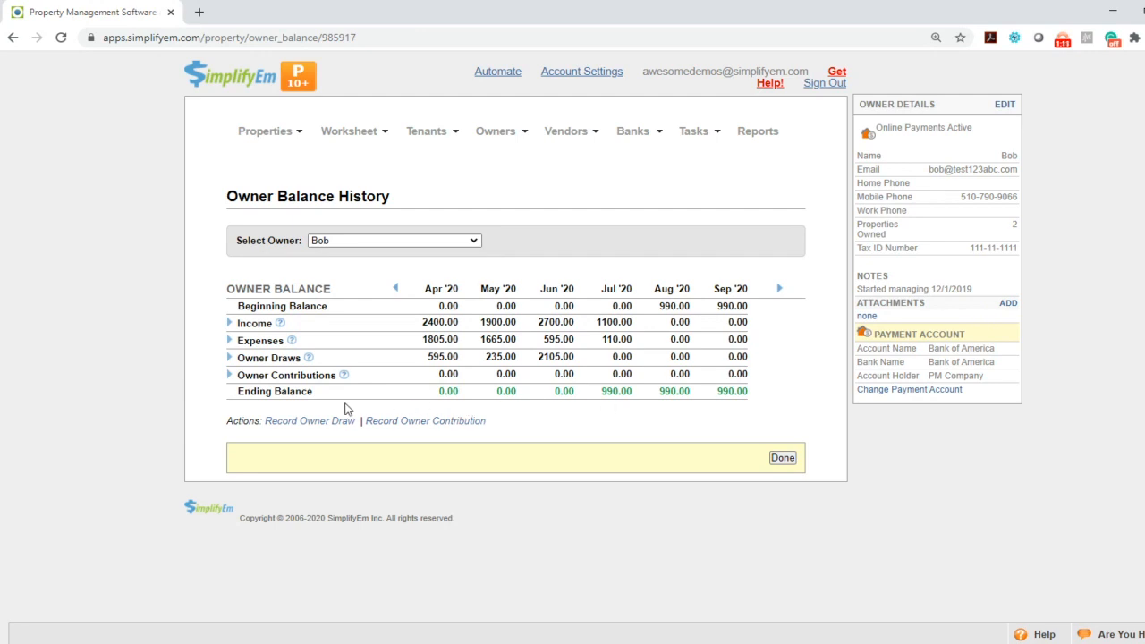
Record an owner draw to Bob of 990.00 dated 07/17/2020
{"action": "left_click", "coordinate": [309, 420]}
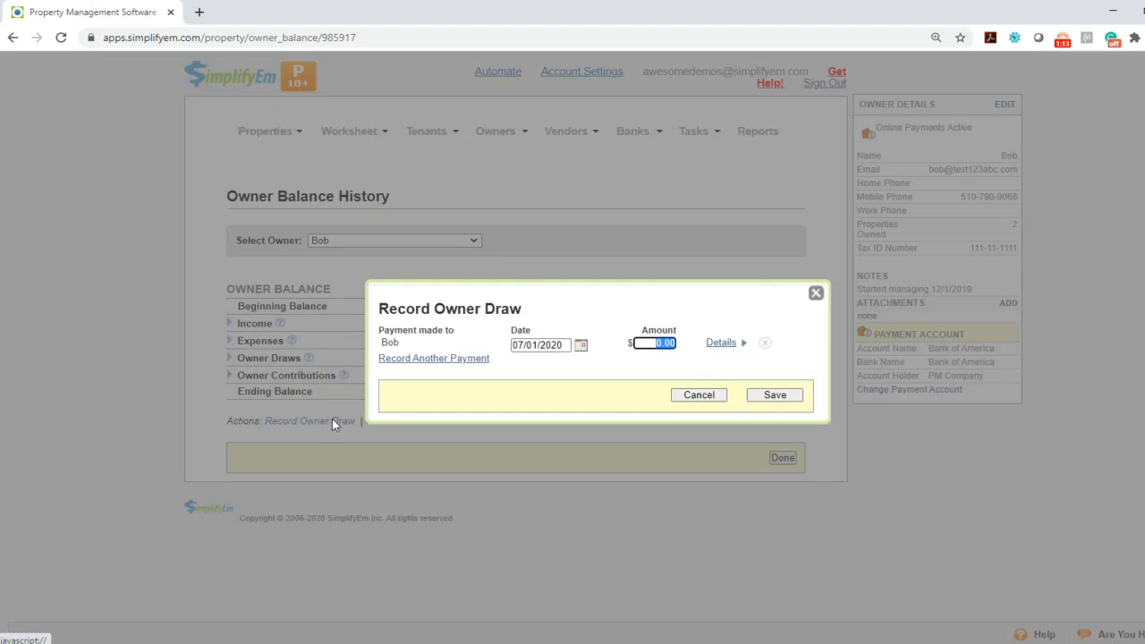
{"action": "left_click", "coordinate": [579, 346]}
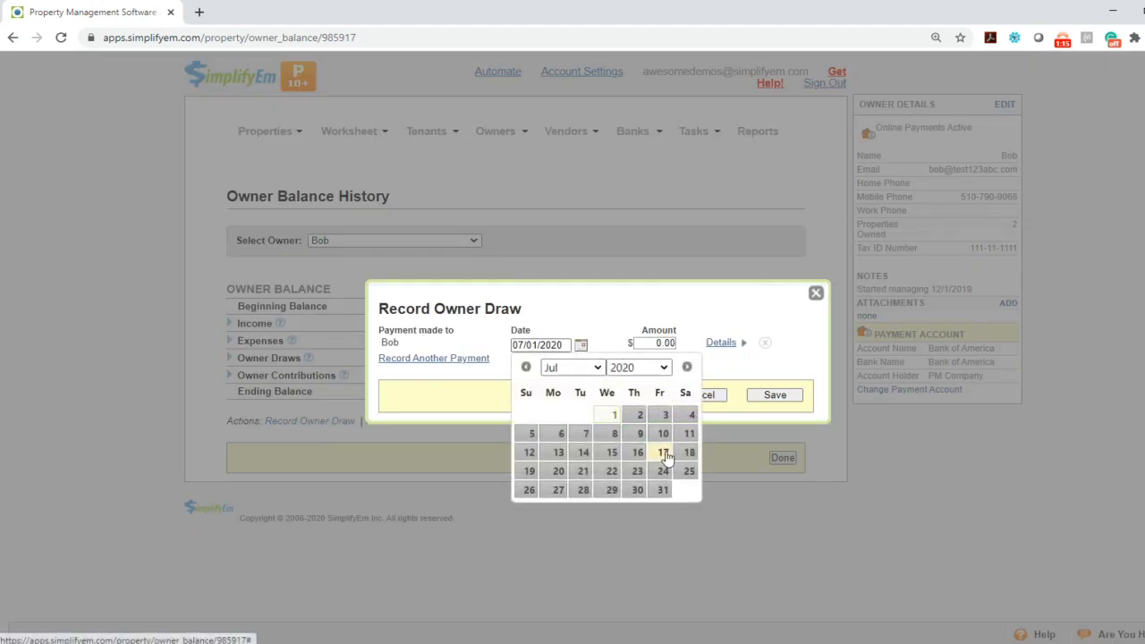
{"action": "left_click", "coordinate": [661, 450]}
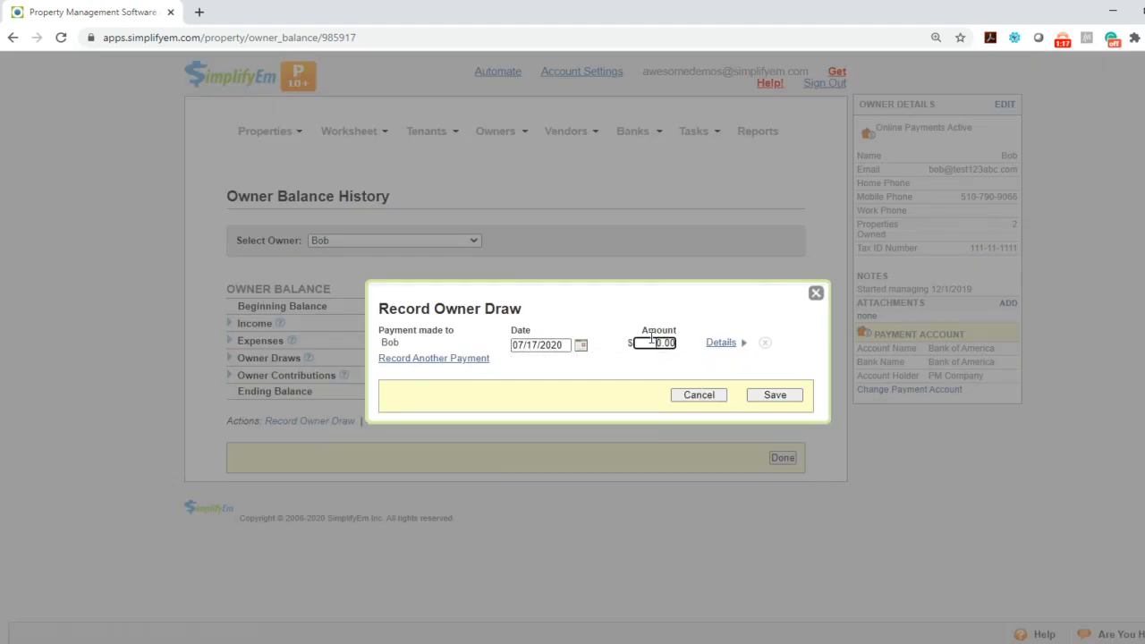
{"action": "type", "text": "990.00"}
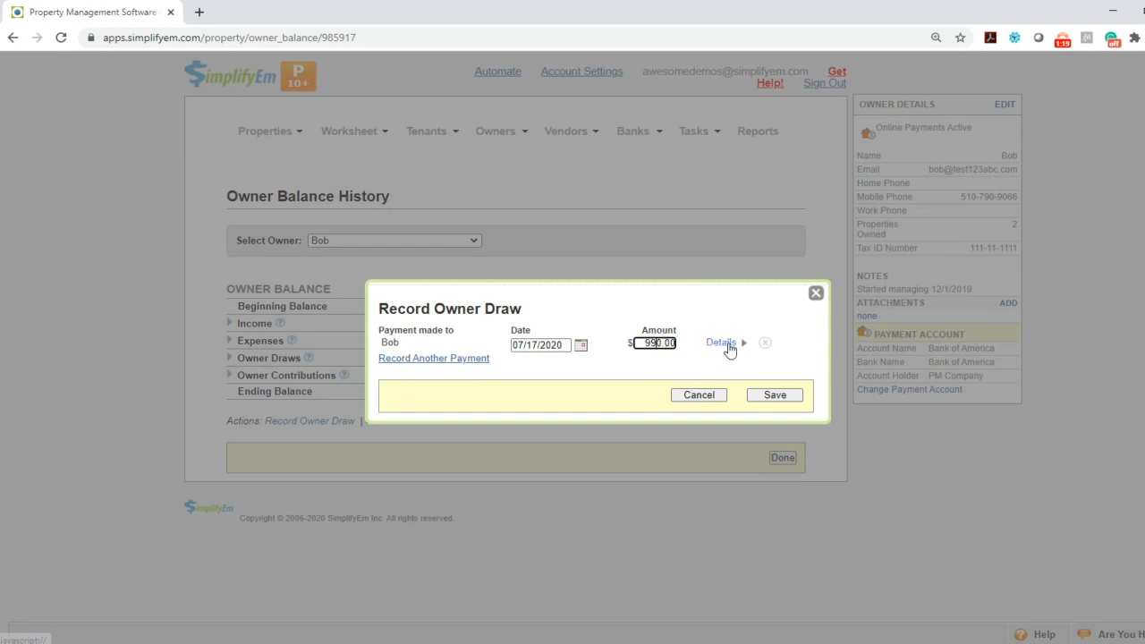
Set the draw's payment method to Online Payments with Bank of America and save it
{"action": "left_click", "coordinate": [719, 343]}
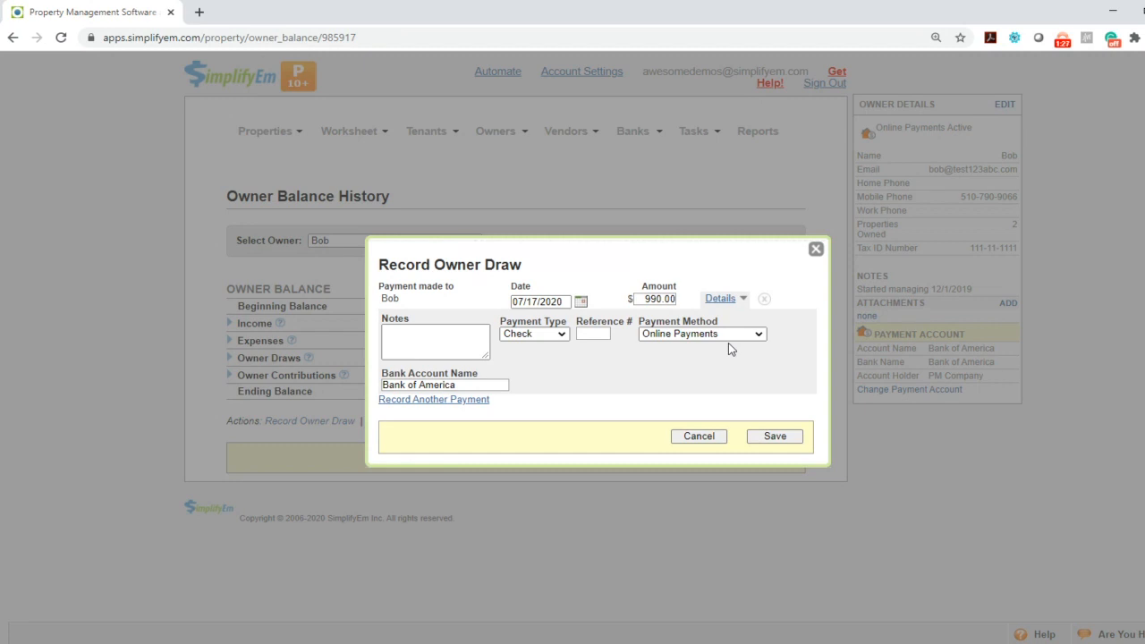
{"action": "left_click", "coordinate": [774, 436]}
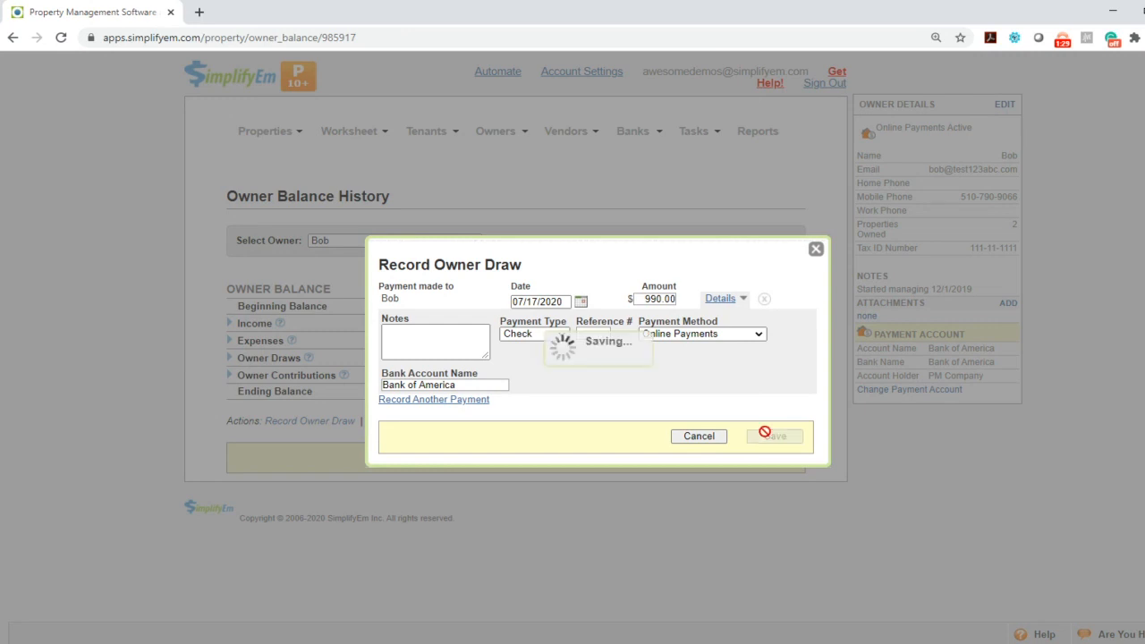
{"action": "left_click", "coordinate": [773, 436]}
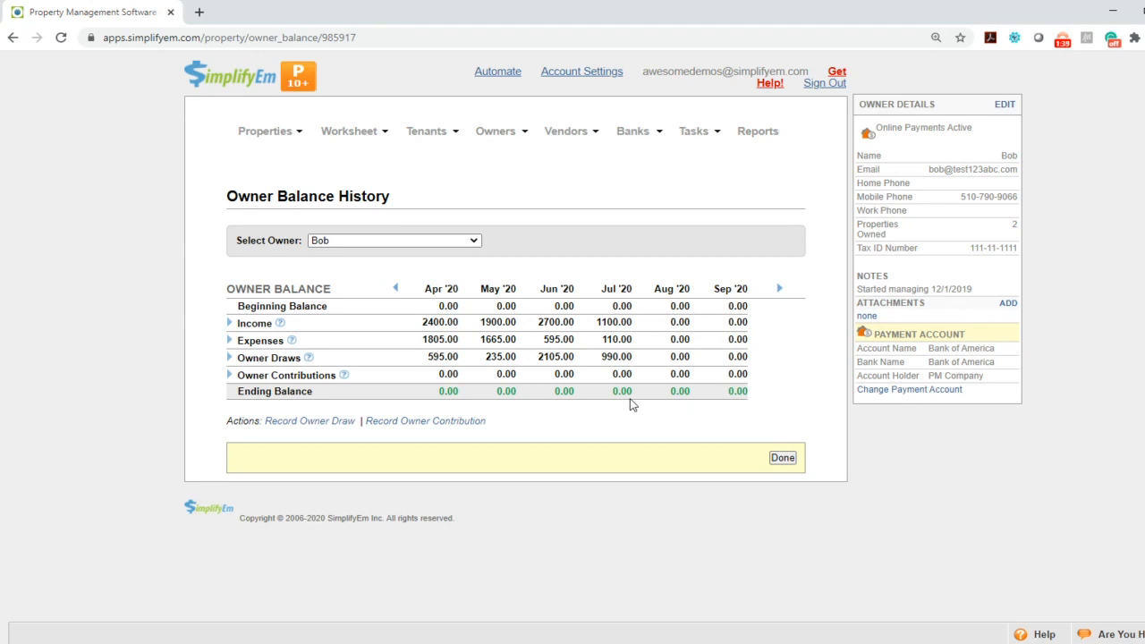
Go to Banks > Make Online Payments and give Bob's $990.00 payment the memo 'Payment for July'
{"action": "left_click", "coordinate": [633, 130]}
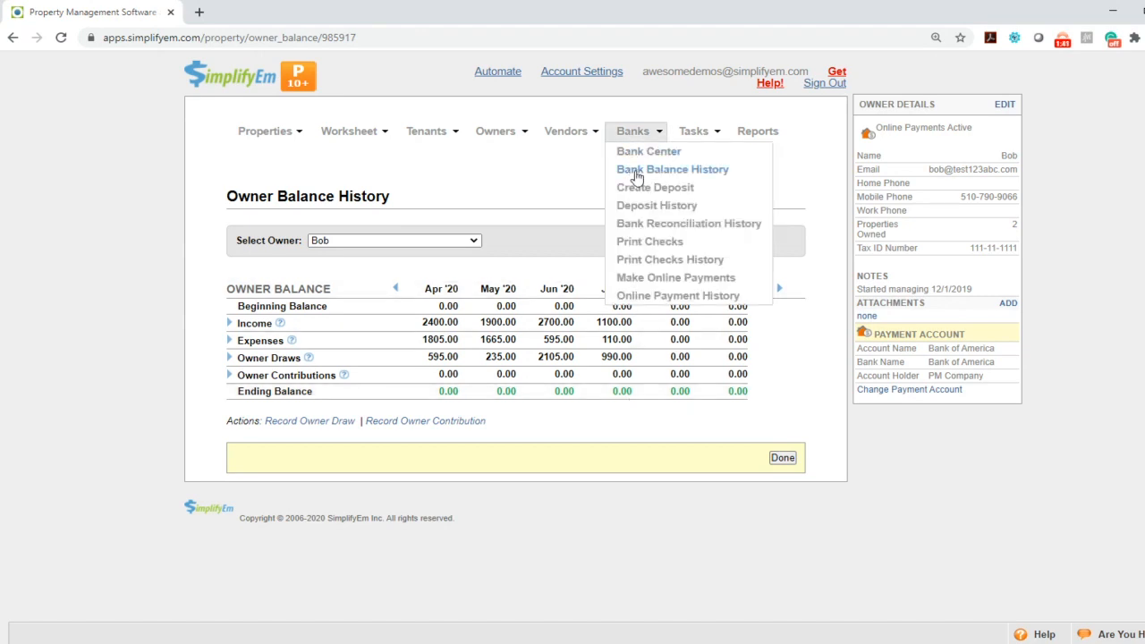
{"action": "mouse_move", "coordinate": [676, 278]}
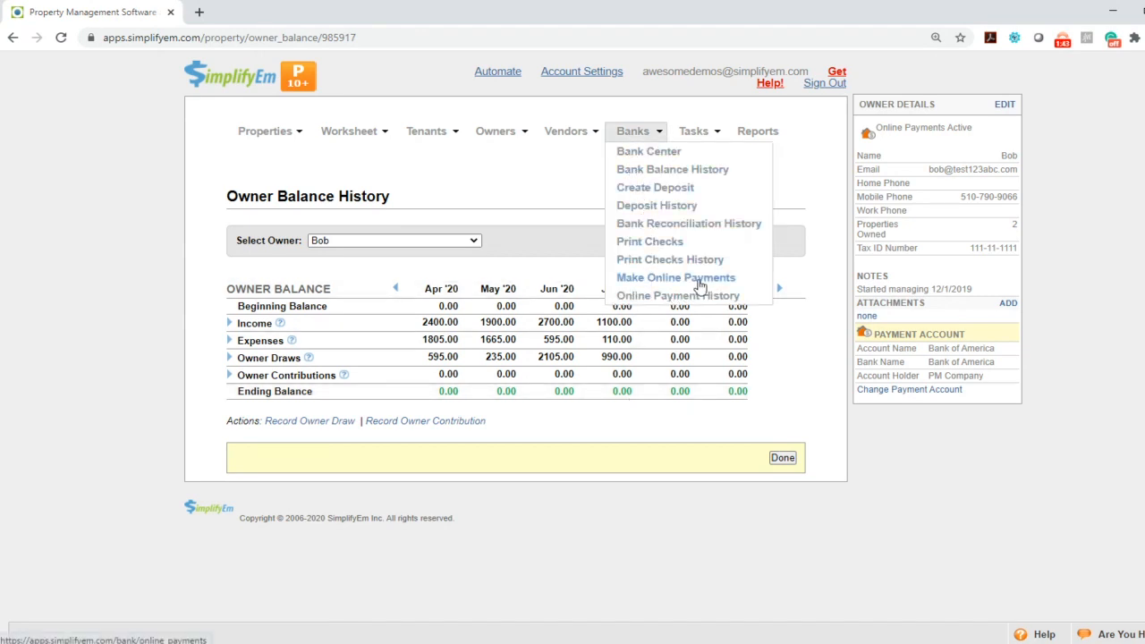
{"action": "left_click", "coordinate": [676, 277]}
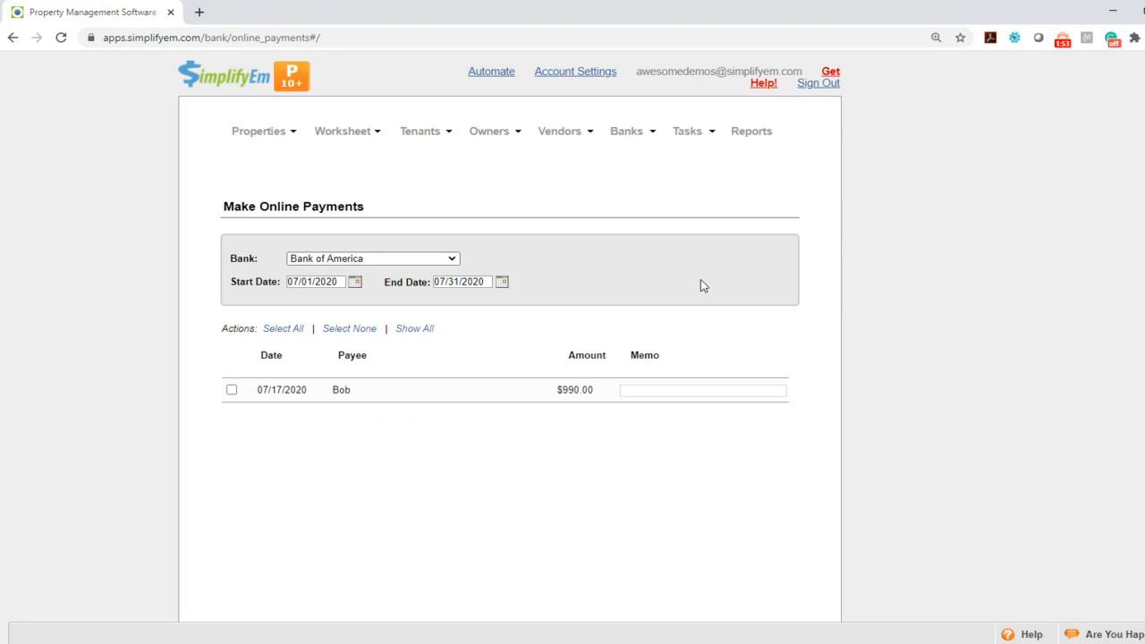
{"action": "mouse_move", "coordinate": [275, 408]}
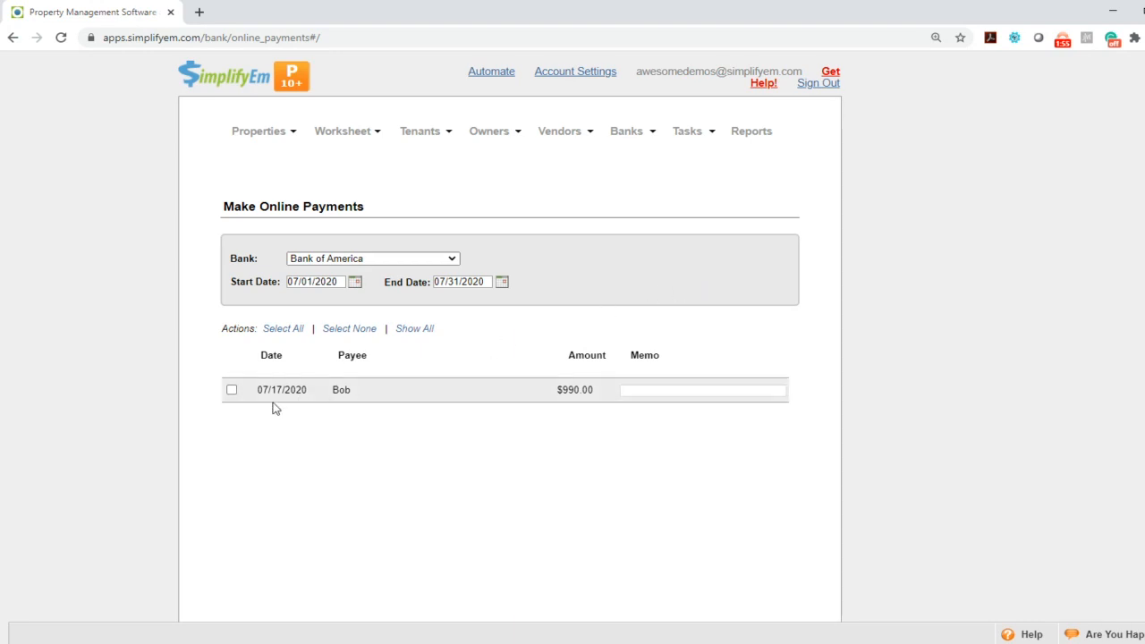
{"action": "mouse_move", "coordinate": [549, 404]}
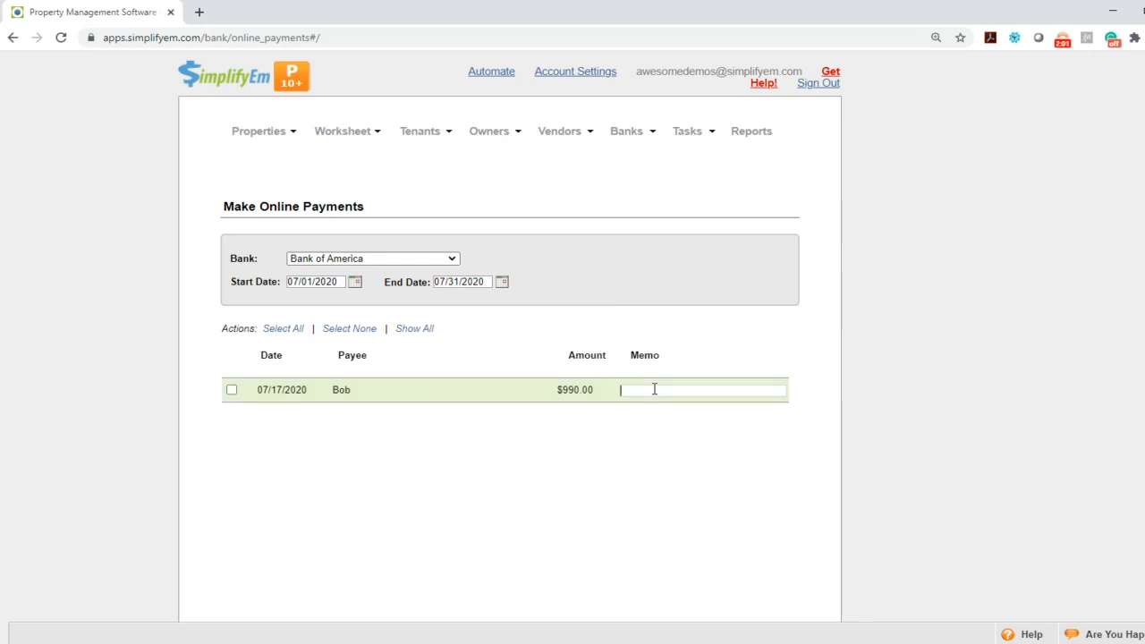
{"action": "type", "text": "Payment for July"}
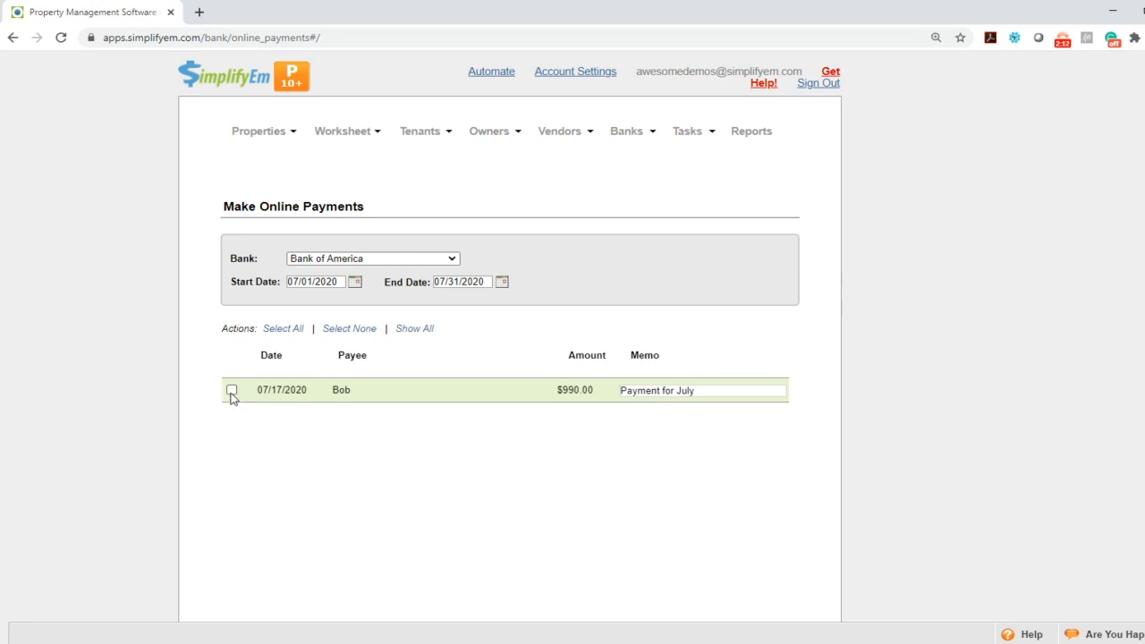
Send Bob's $990.00 payment for online ACH processing with Regular Processing
{"action": "left_click", "coordinate": [233, 390]}
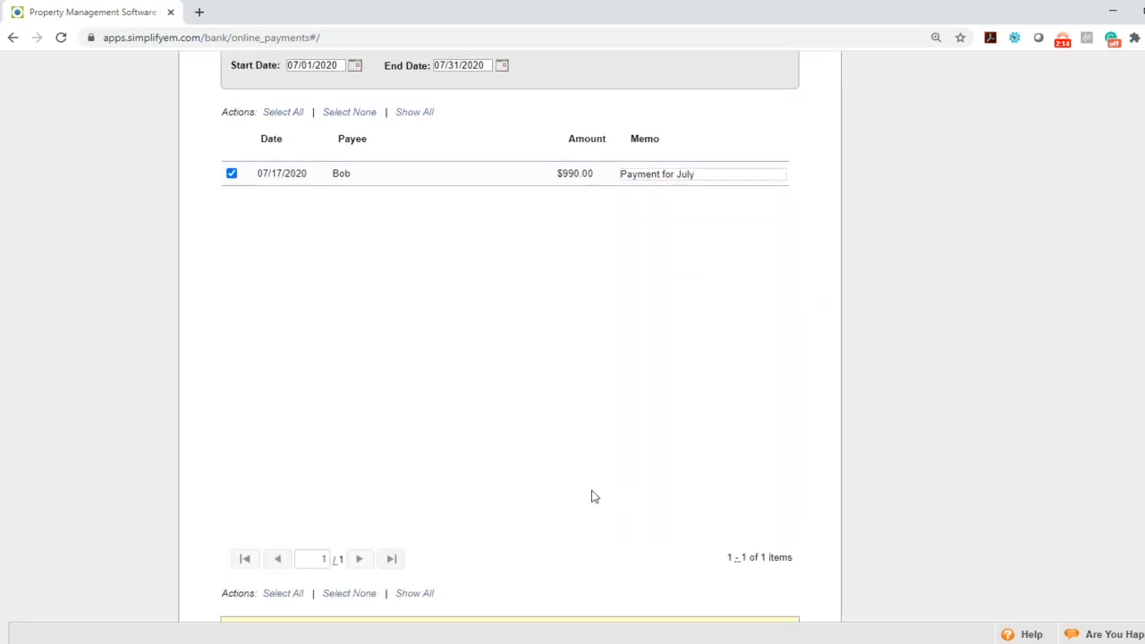
{"action": "scroll", "scroll_direction": "down", "scroll_amount": 3}
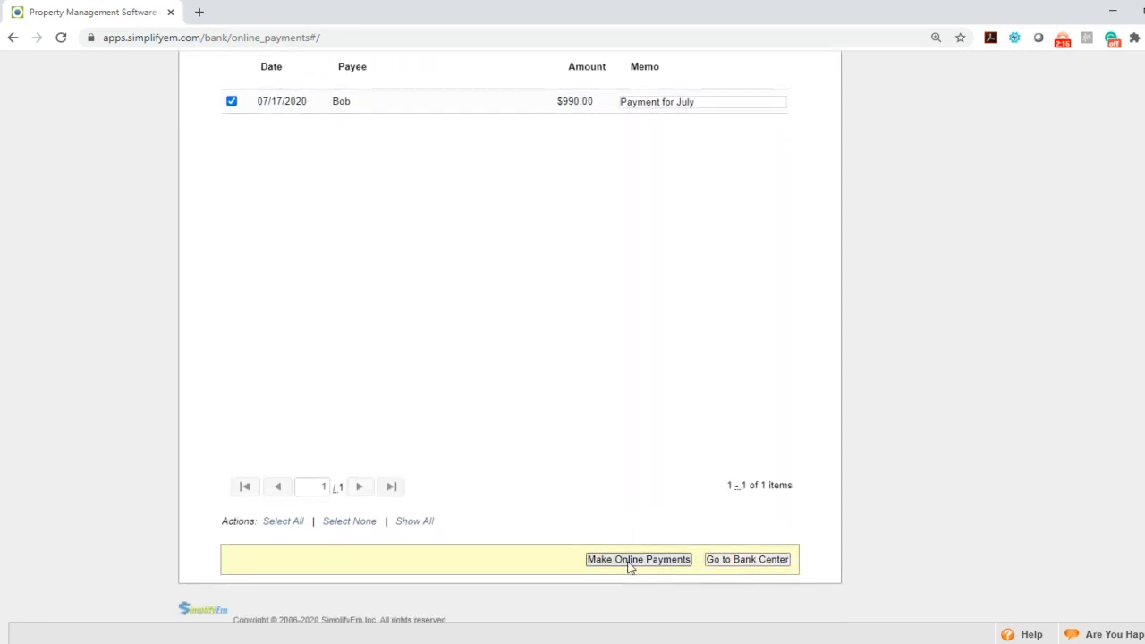
{"action": "left_click", "coordinate": [637, 558]}
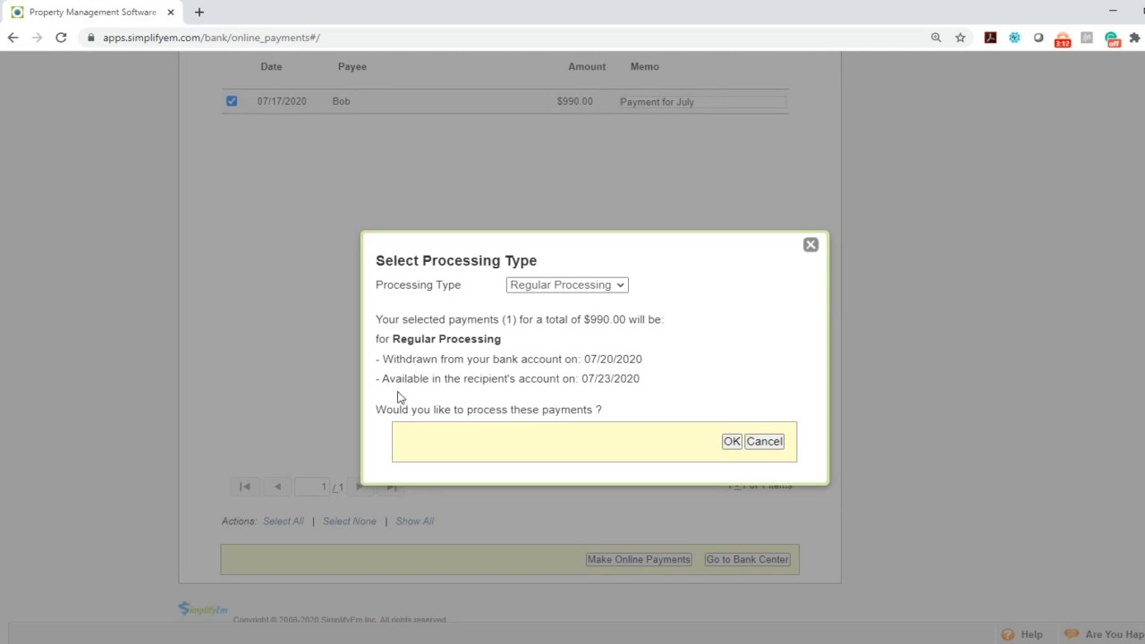
{"action": "mouse_move", "coordinate": [448, 397]}
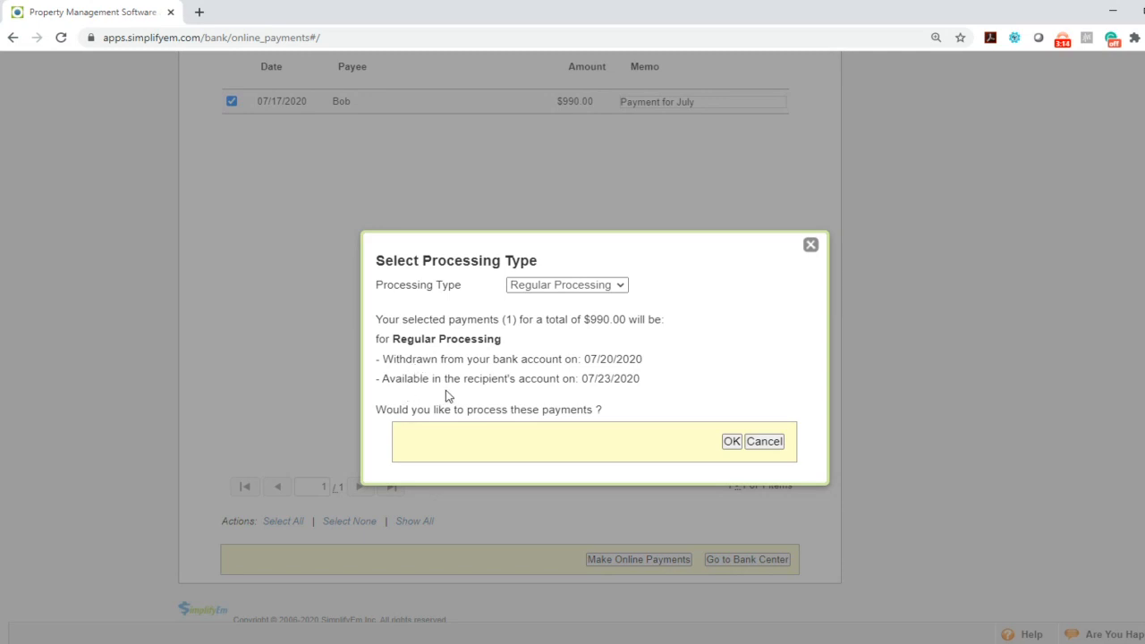
{"action": "mouse_move", "coordinate": [647, 384]}
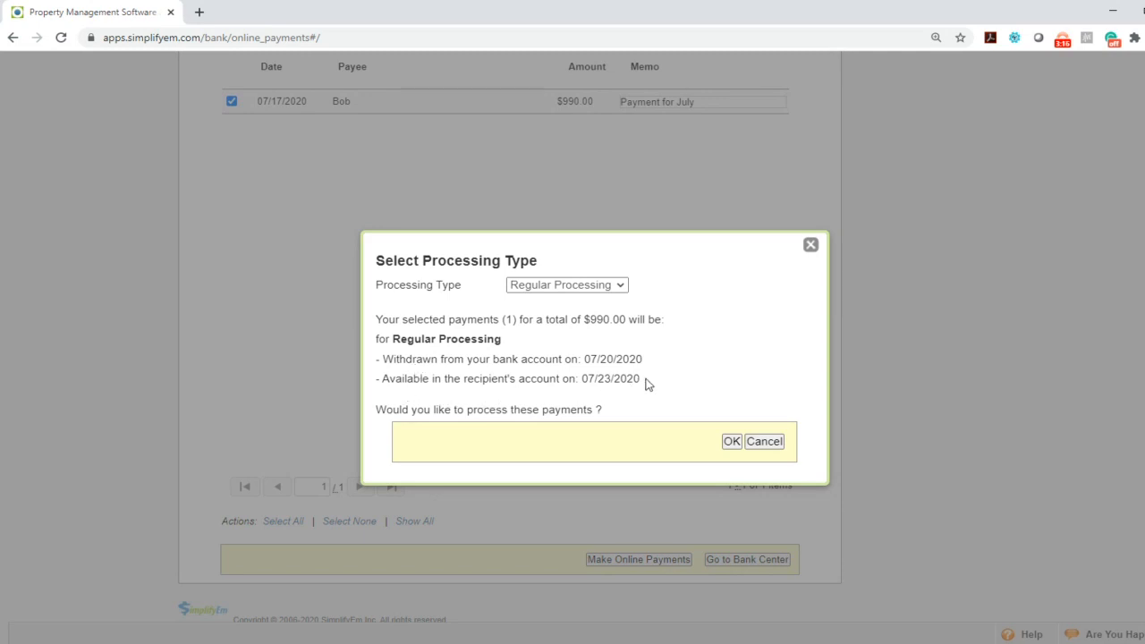
{"action": "left_click", "coordinate": [729, 439]}
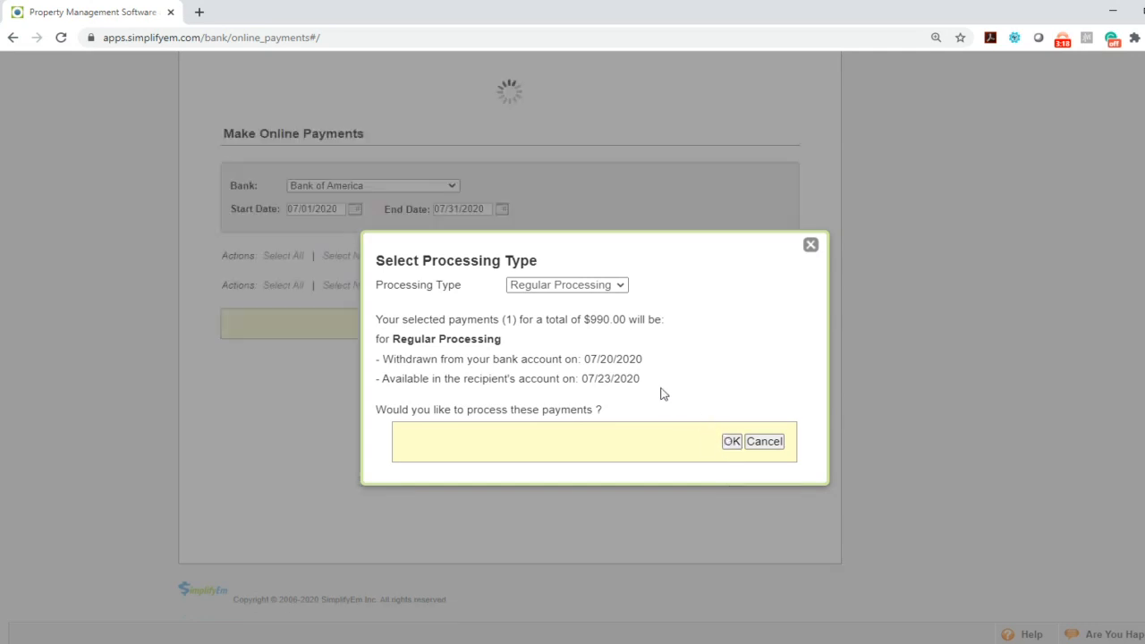
{"action": "left_click", "coordinate": [730, 440]}
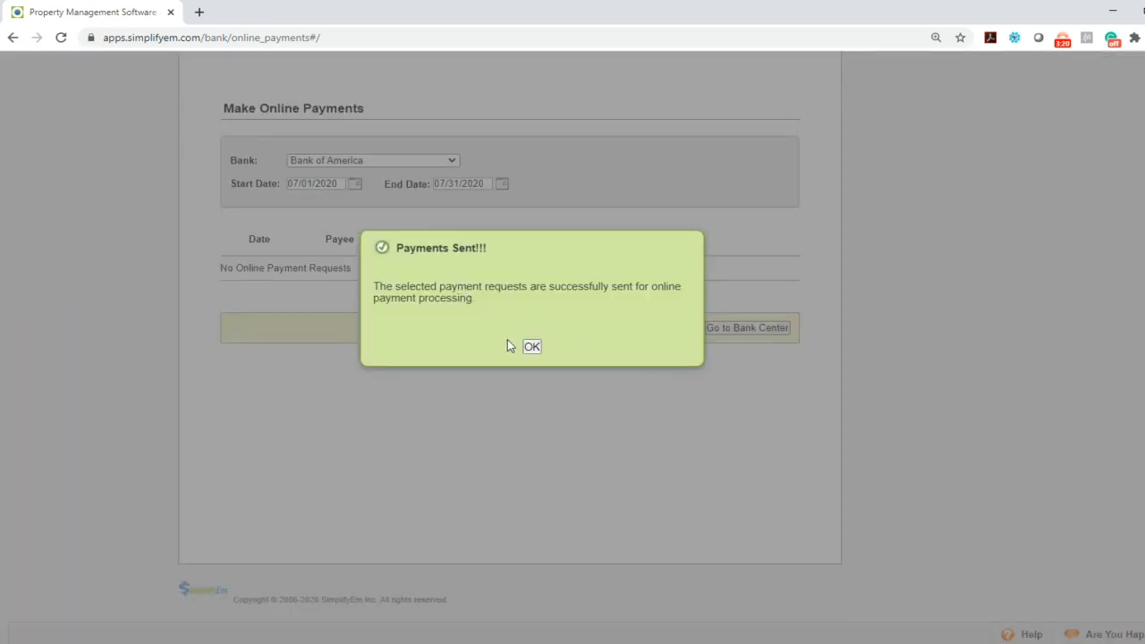